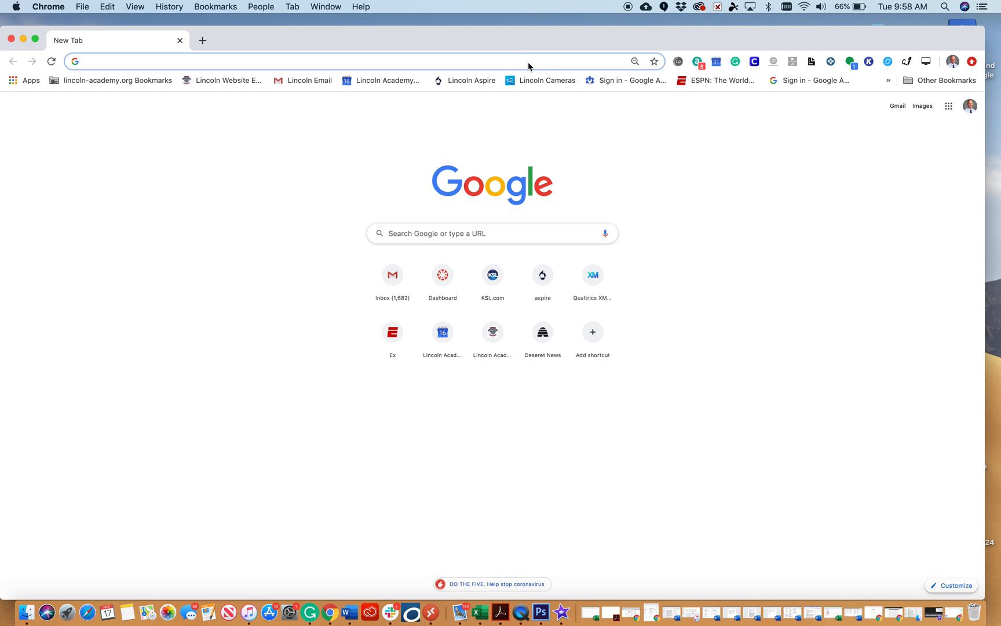
mouse_move(557, 62)
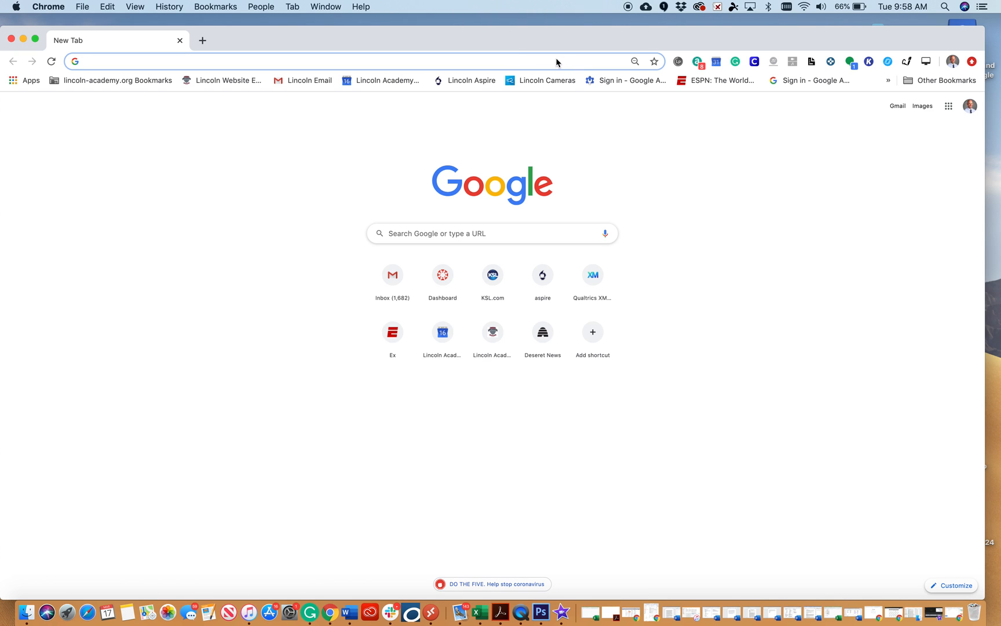
type("zoom.us/home?zcid=2478")
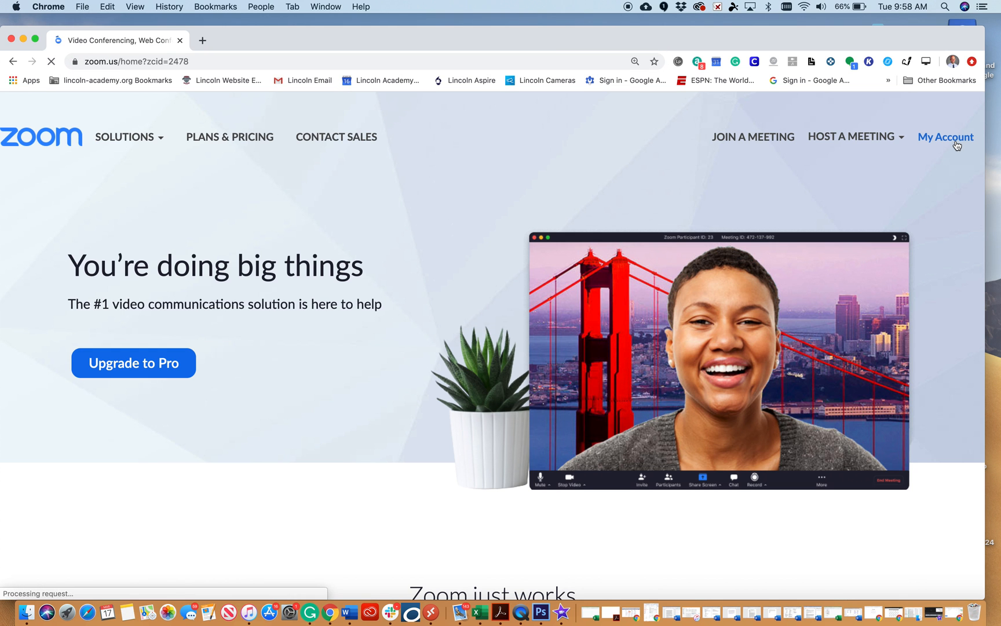
left_click(945, 137)
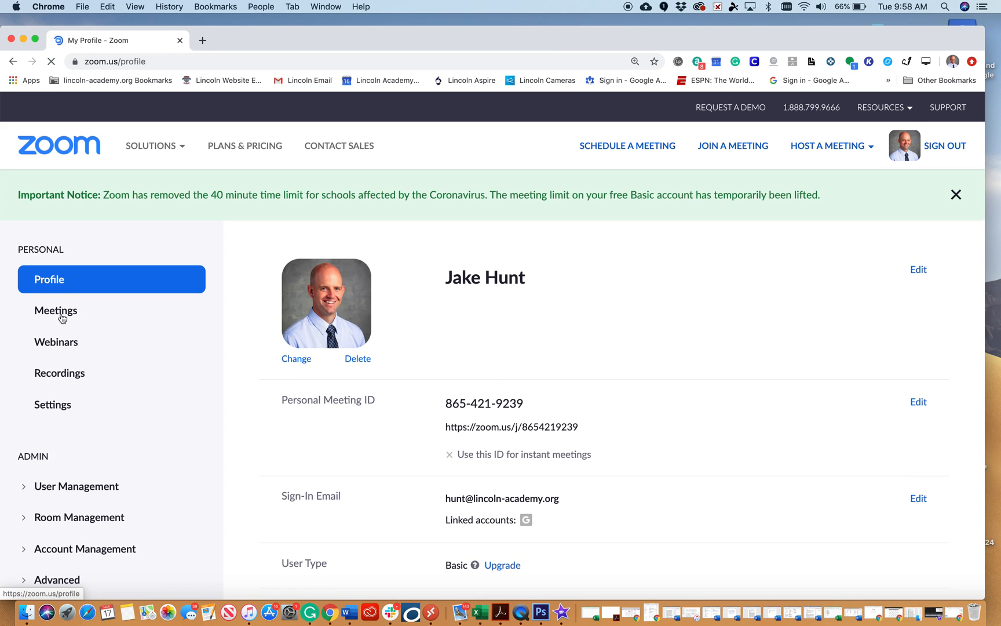
left_click(56, 310)
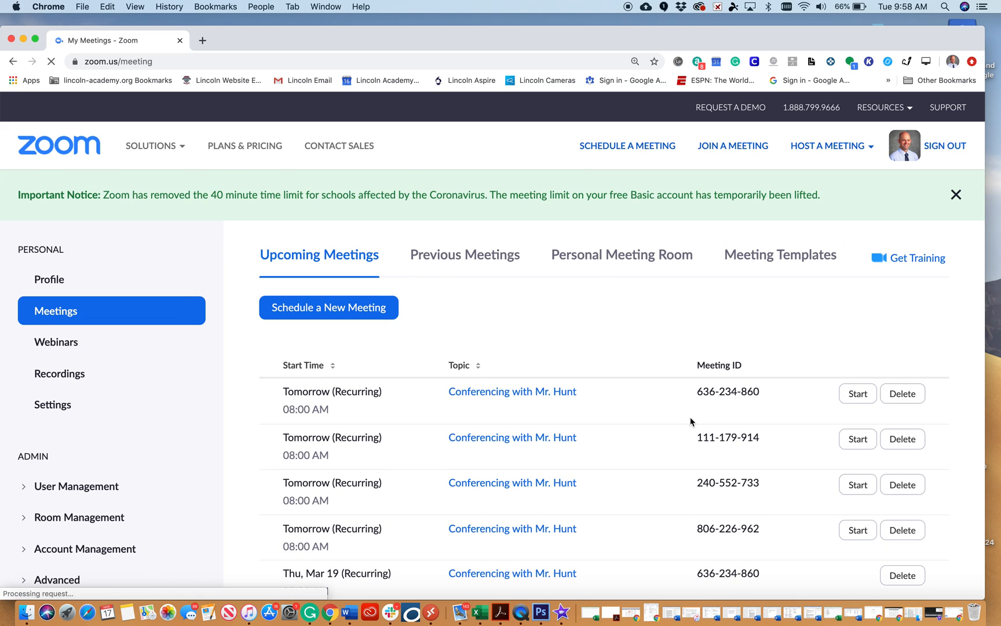
left_click(856, 484)
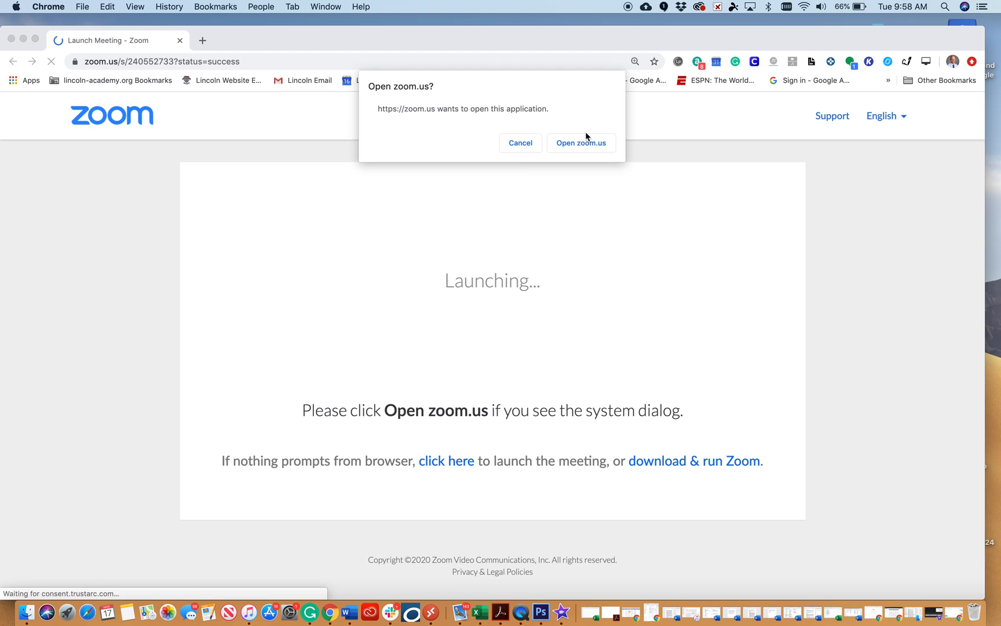
- Launch the meeting app, join with computer audio, stop recording, and click End Meeting
left_click(580, 142)
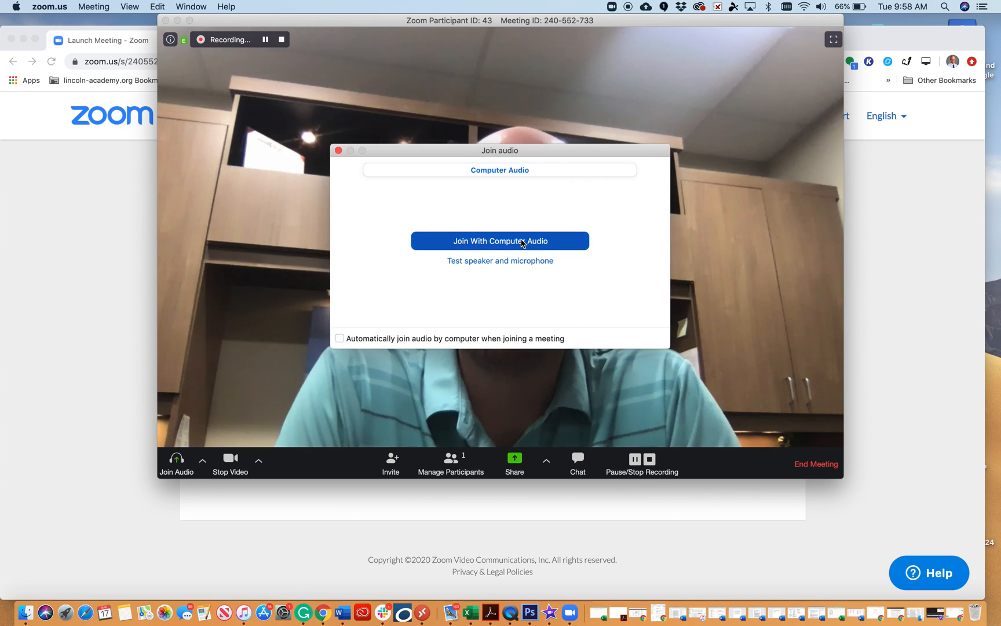
left_click(500, 241)
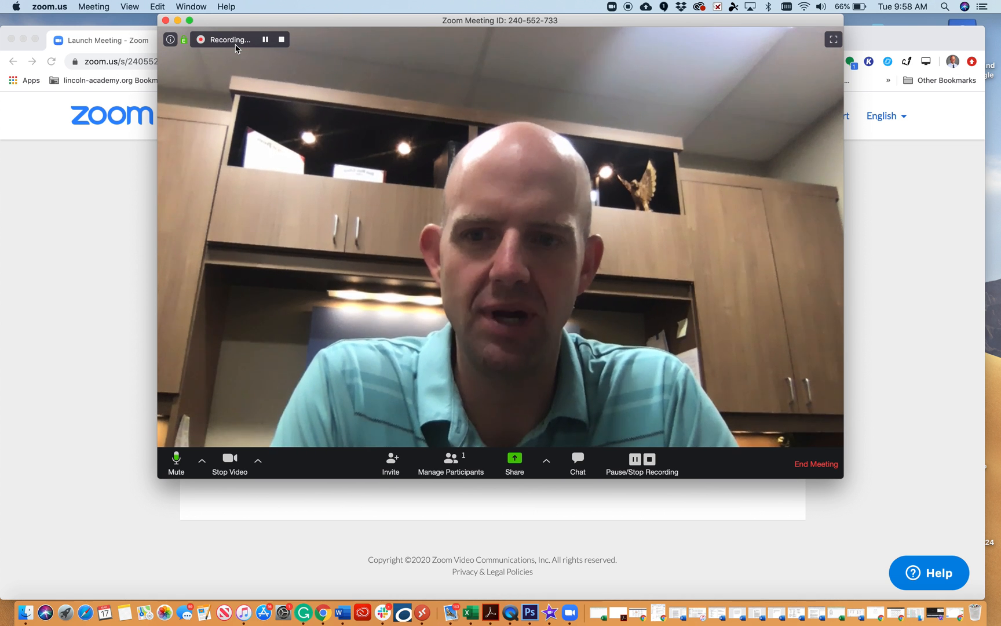
mouse_move(281, 39)
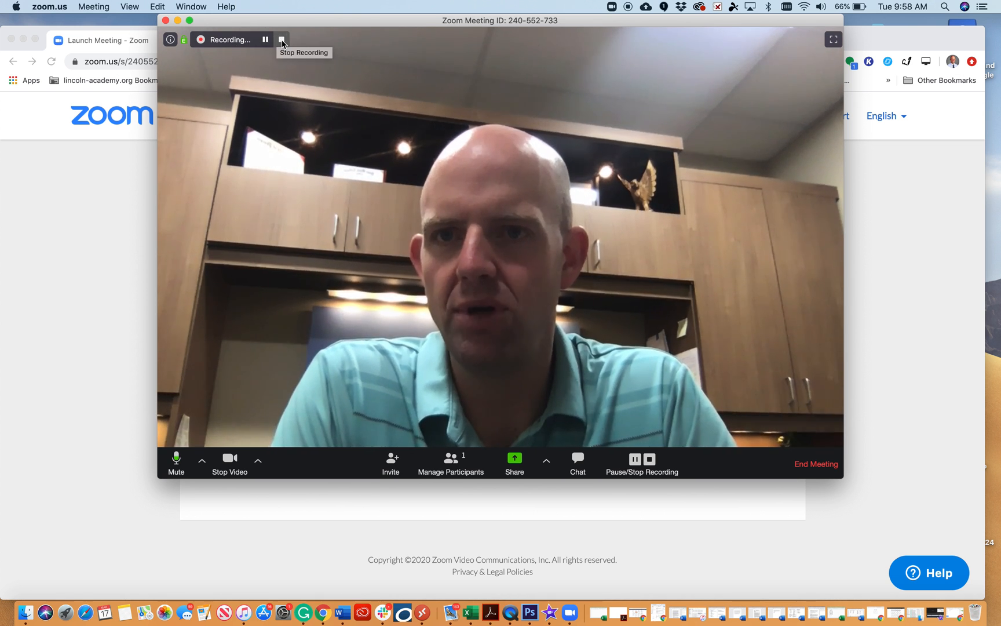
left_click(282, 39)
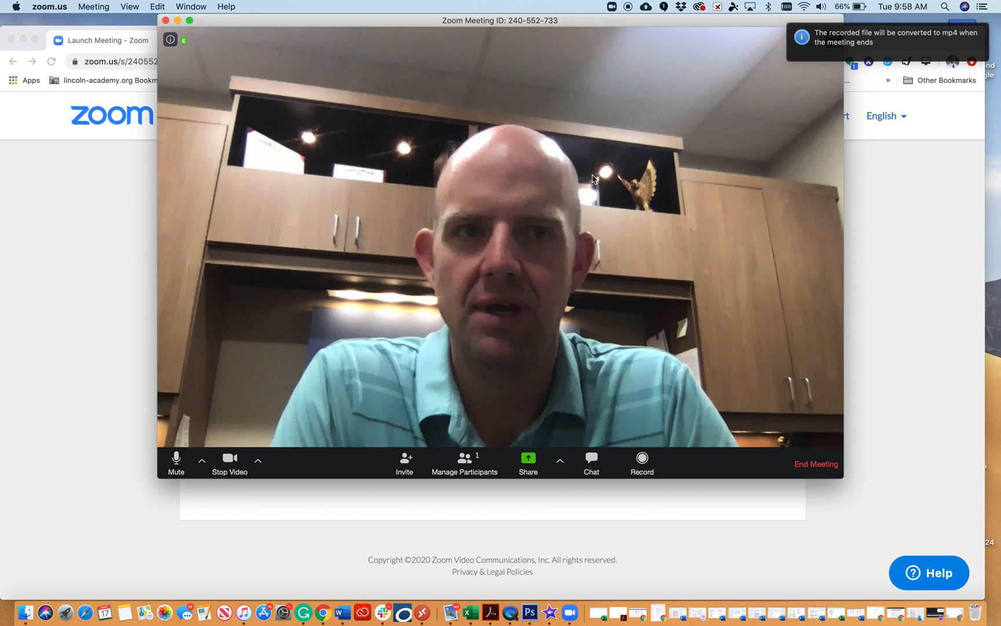
mouse_move(789, 369)
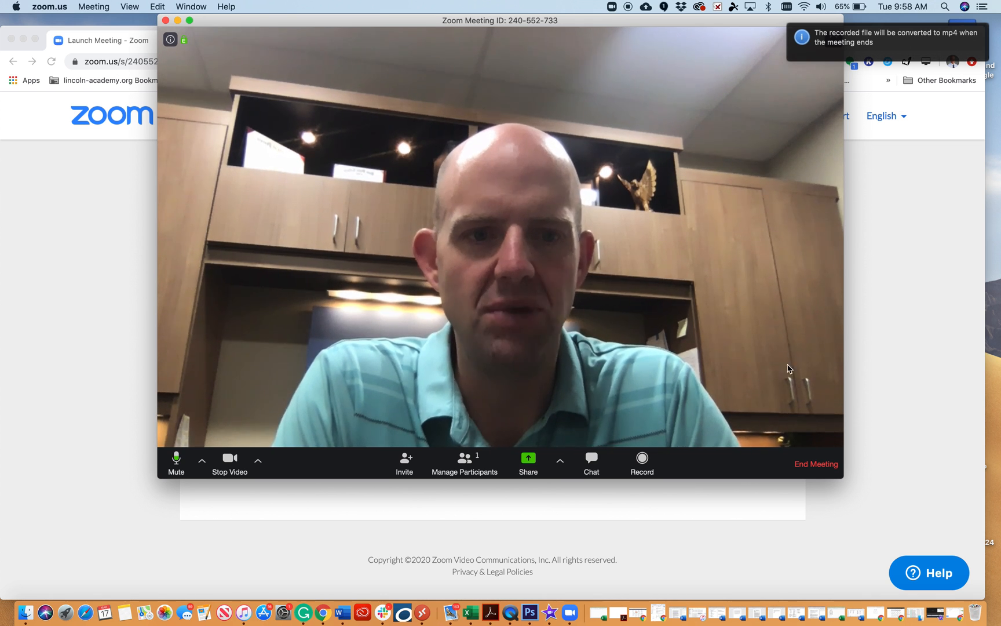
left_click(816, 464)
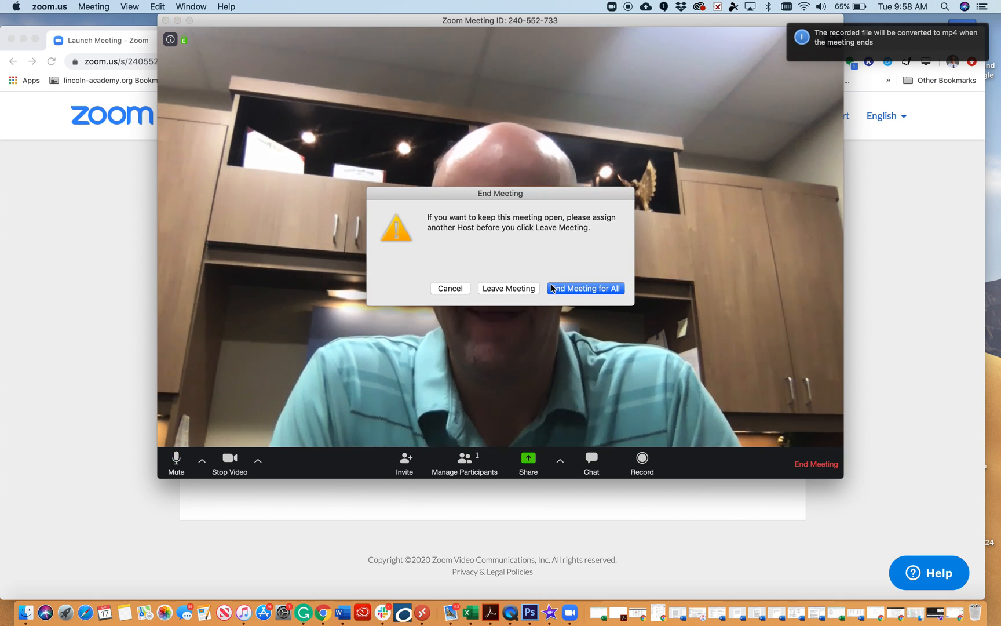
- End the meeting for all participants to reach the Save my recordings prompt
left_click(449, 288)
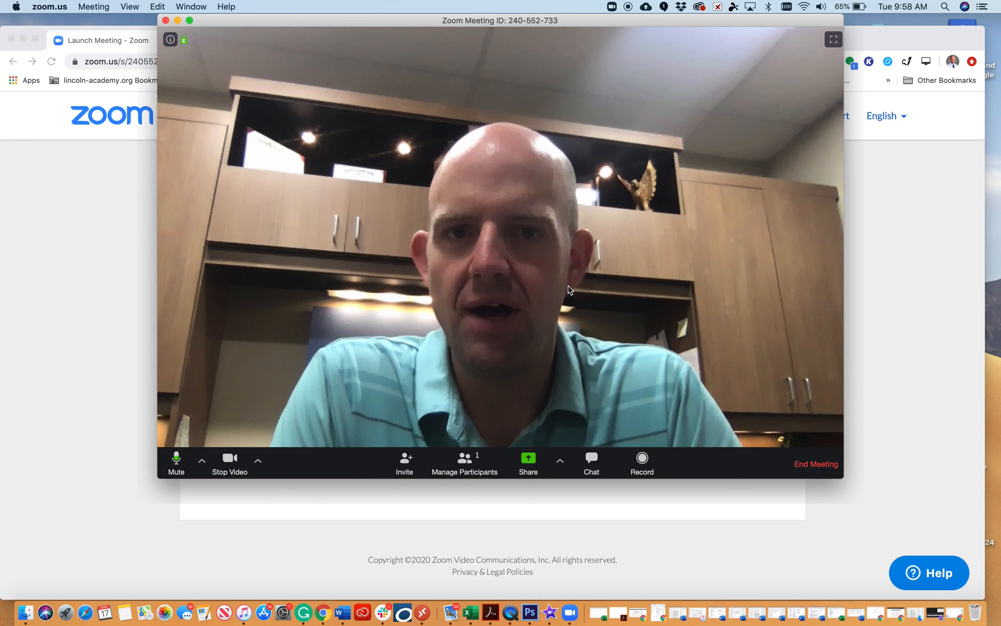
left_click(815, 464)
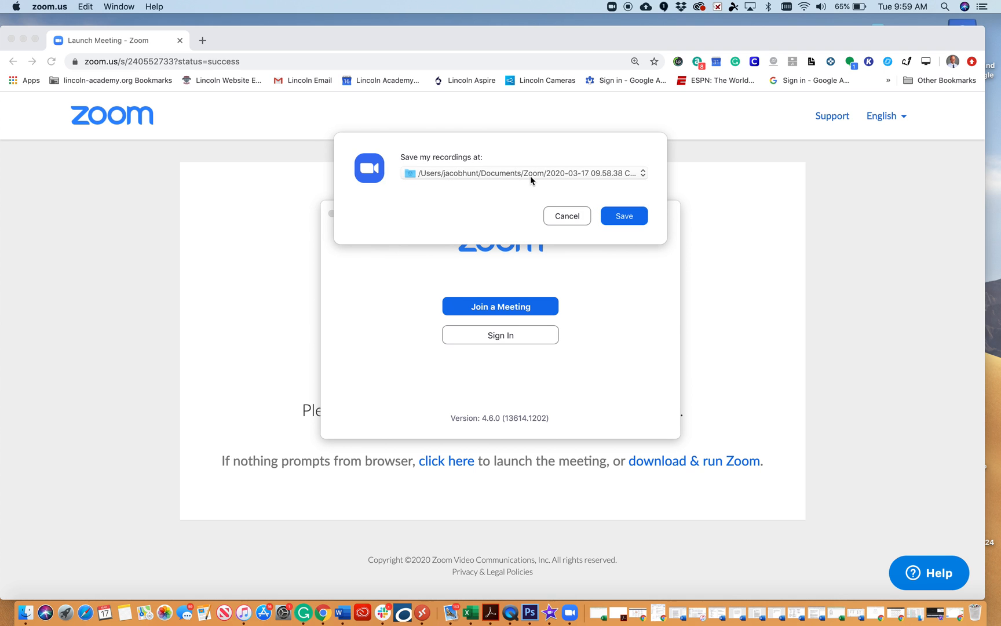
- Change the recording location to the Google Drive 'Zoom Recordings' folder and confirm with Choose
left_click(523, 174)
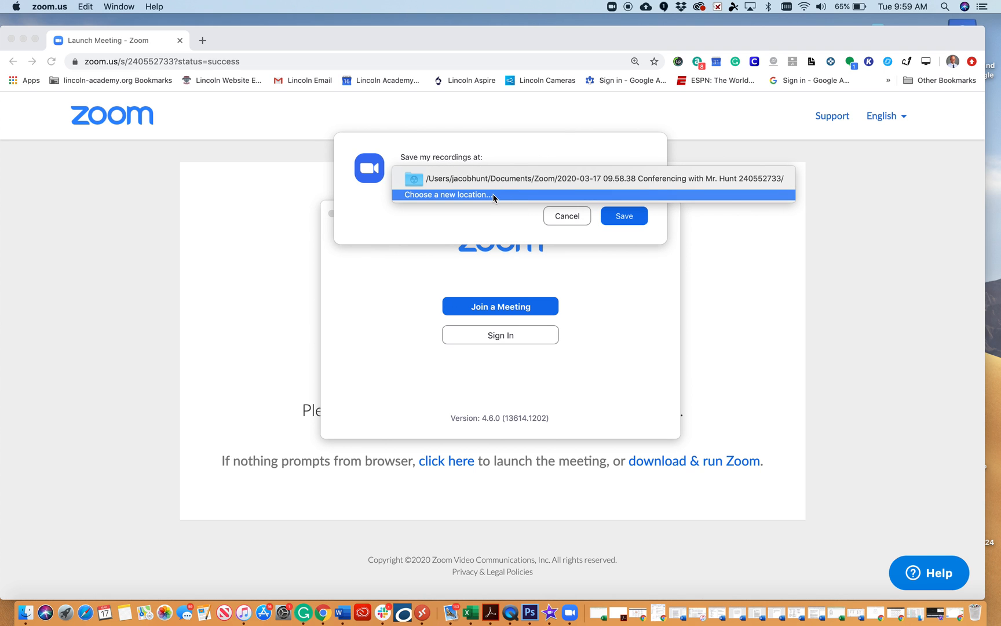
left_click(446, 194)
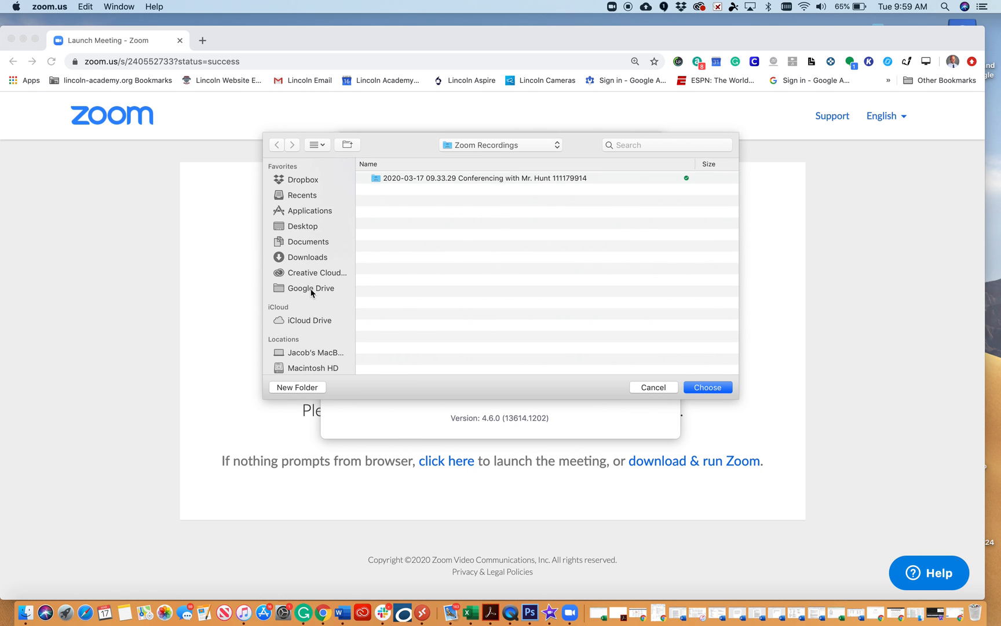
left_click(310, 288)
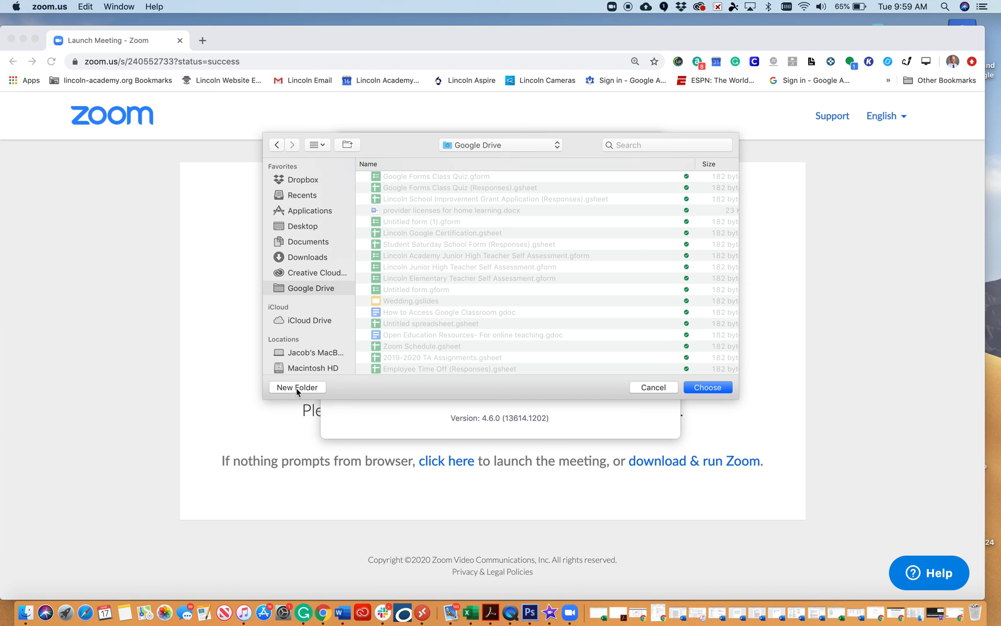
left_click(296, 387)
type("Zoom Recordings")
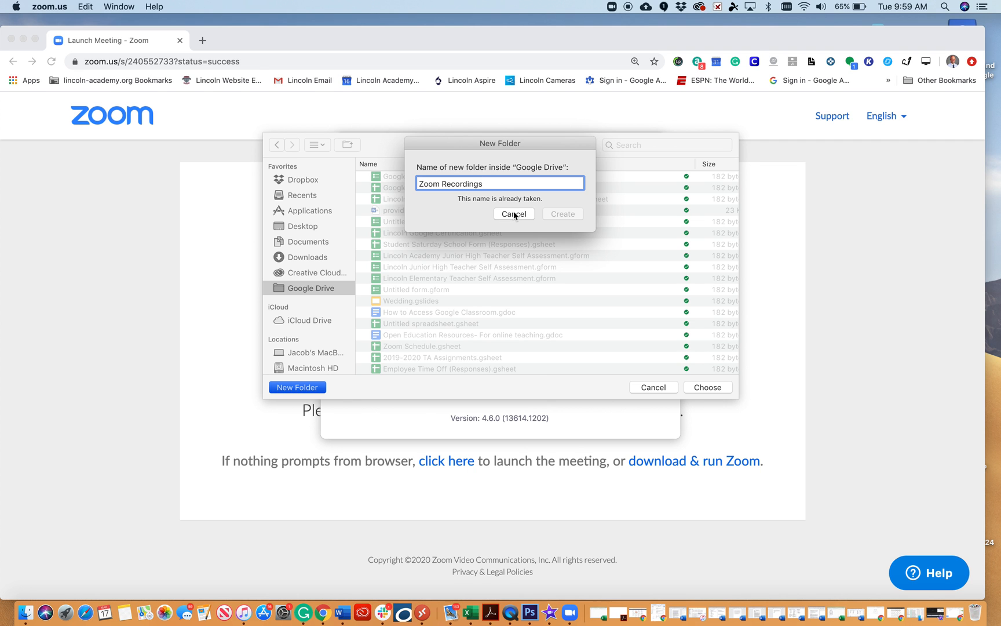
left_click(514, 214)
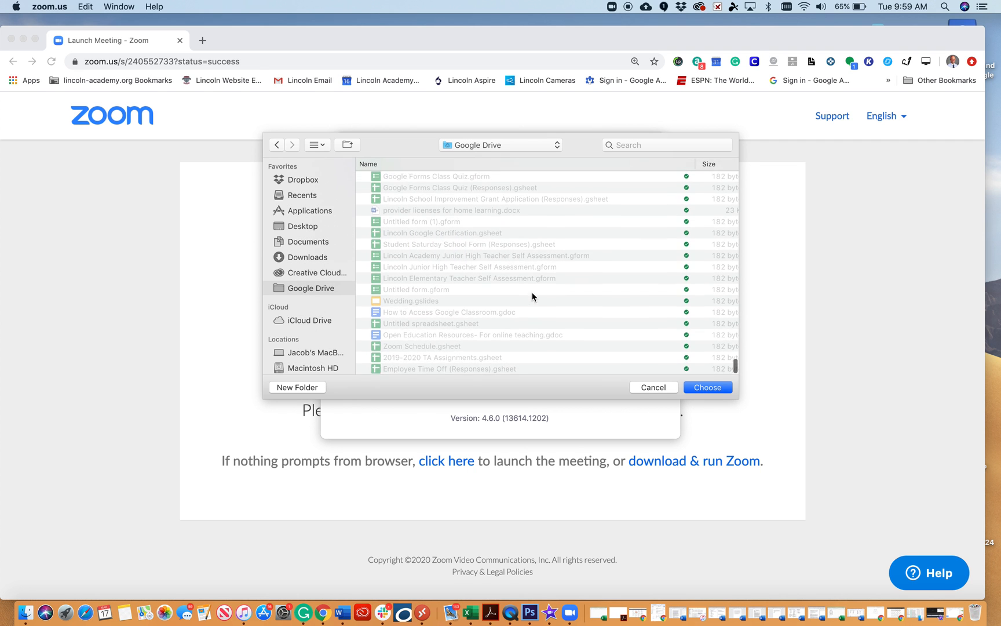
scroll("down", 3)
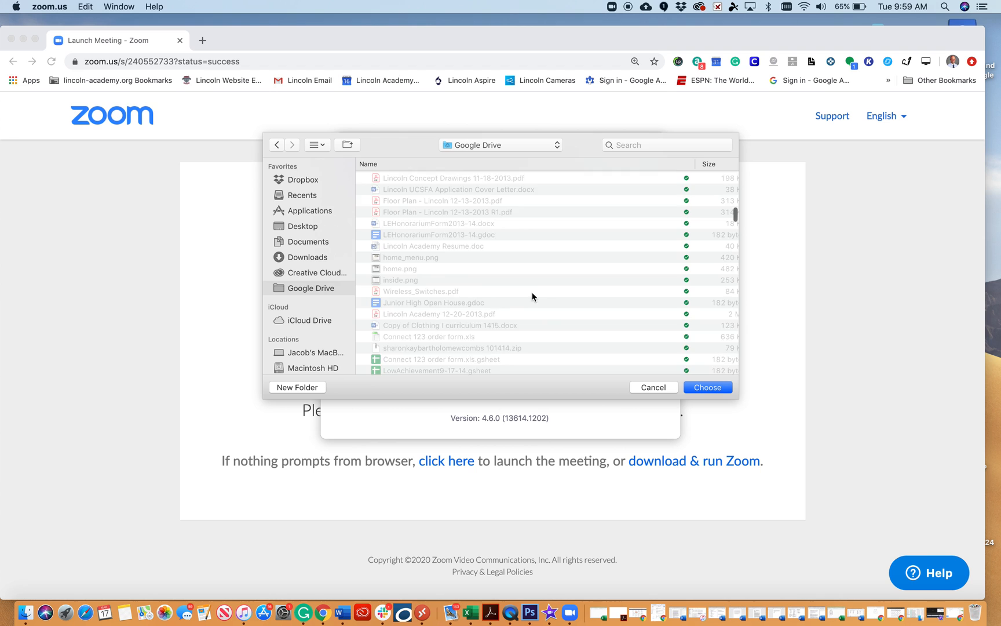
scroll("down", 3)
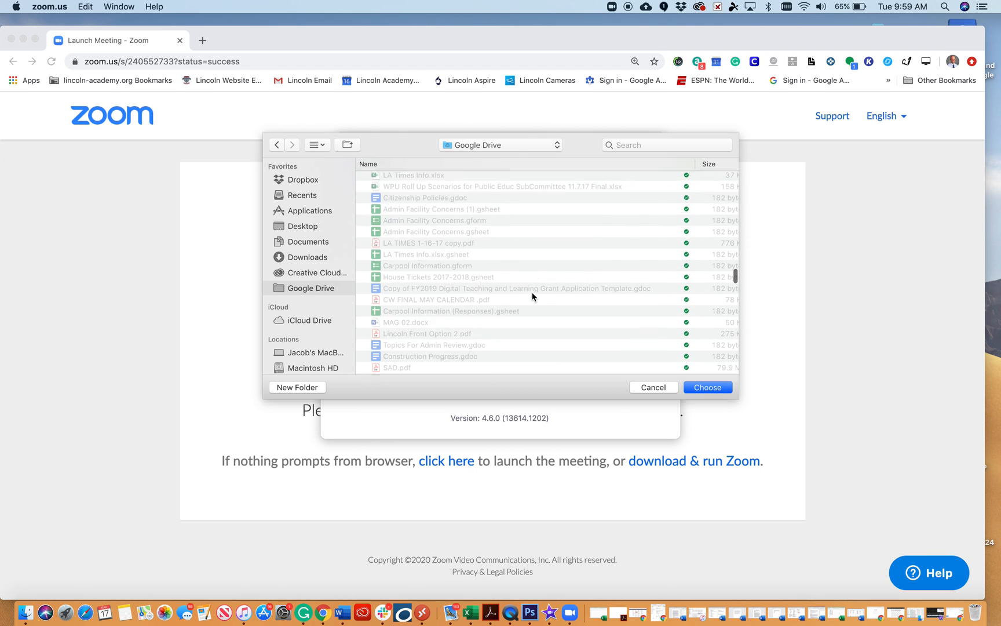
scroll("down", 3)
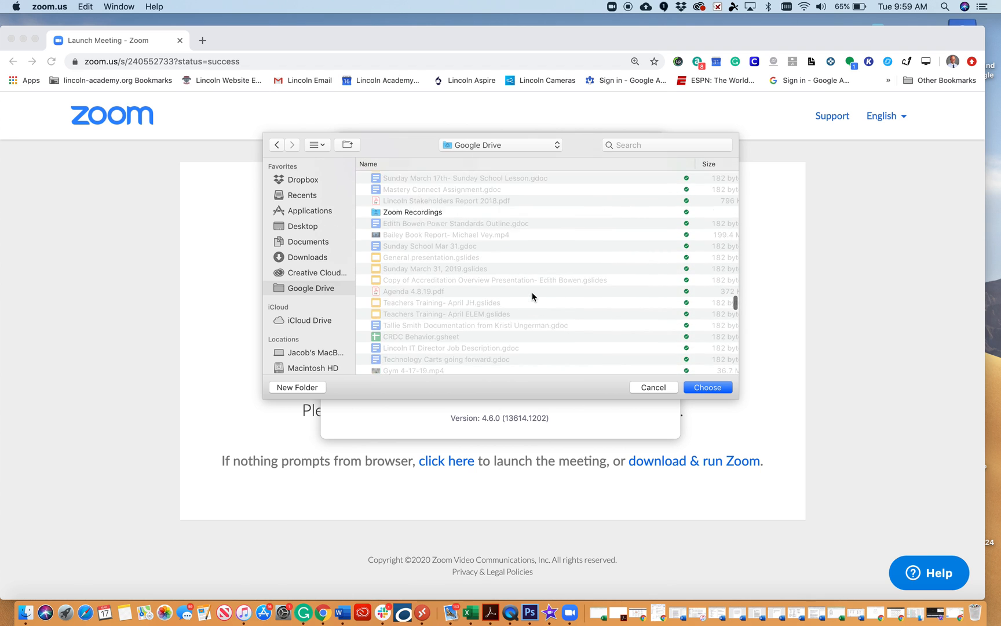
left_click(413, 342)
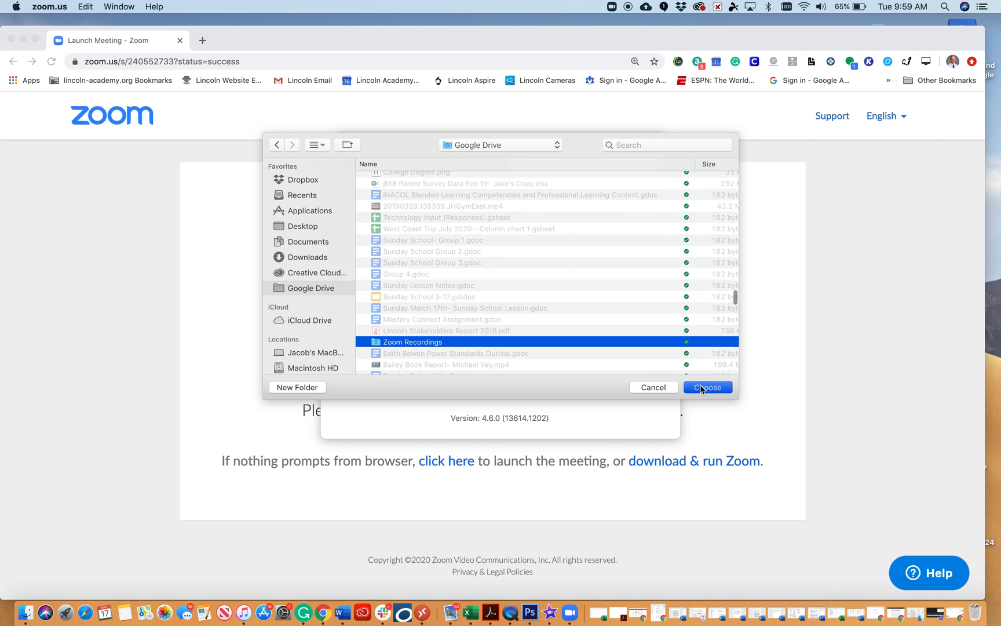
left_click(707, 387)
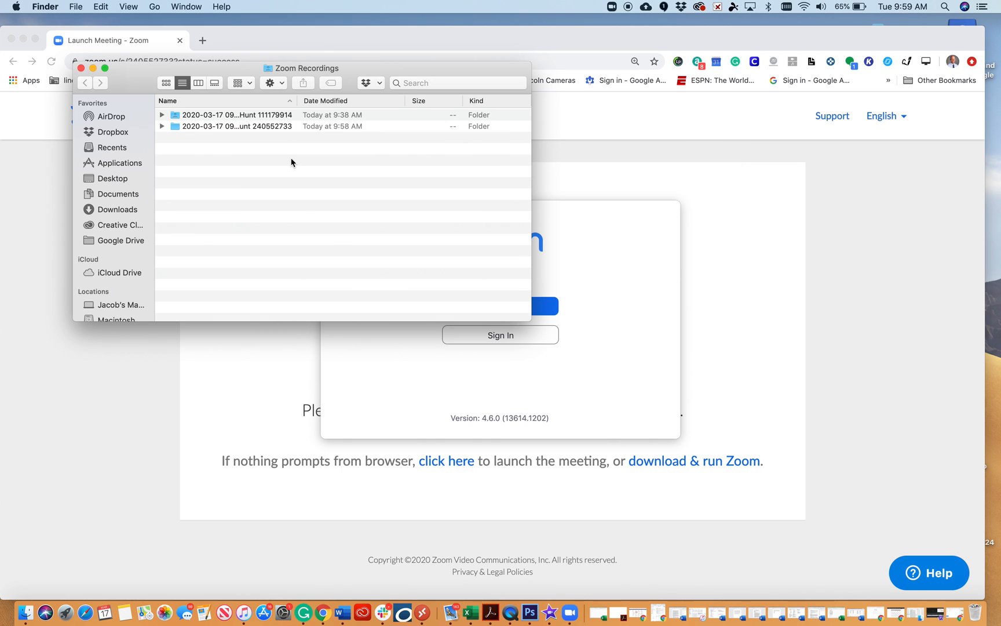
mouse_move(301, 130)
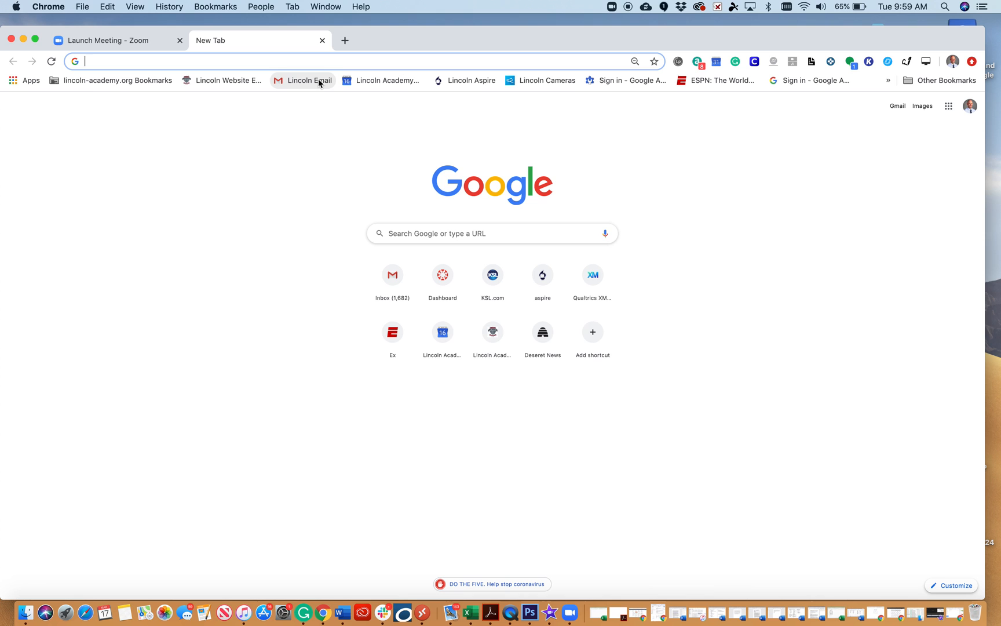
- Open the Lincoln Email inbox, then go to Drive via the Google apps grid
left_click(308, 80)
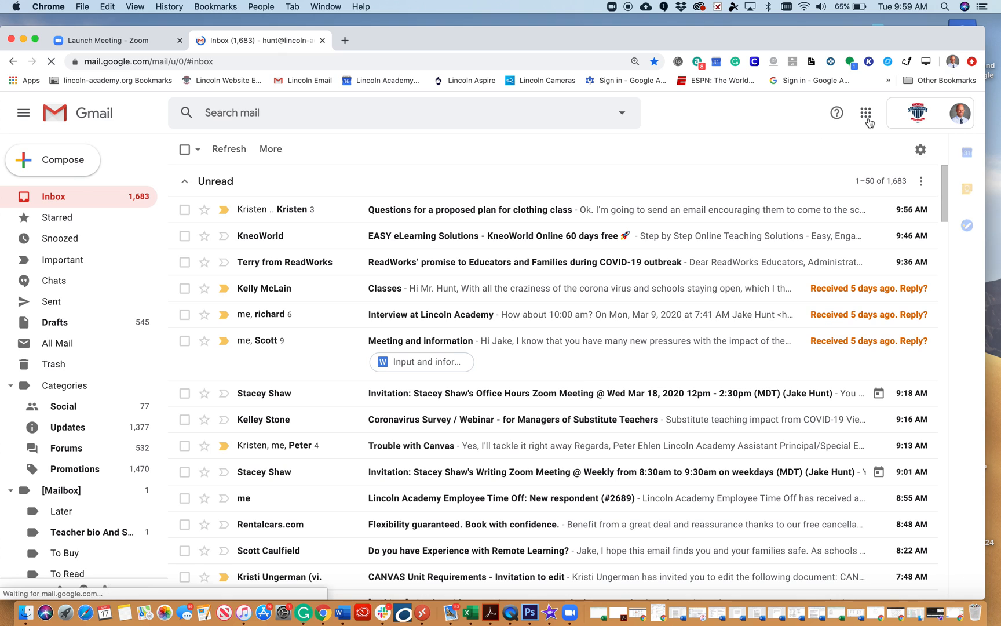
left_click(866, 113)
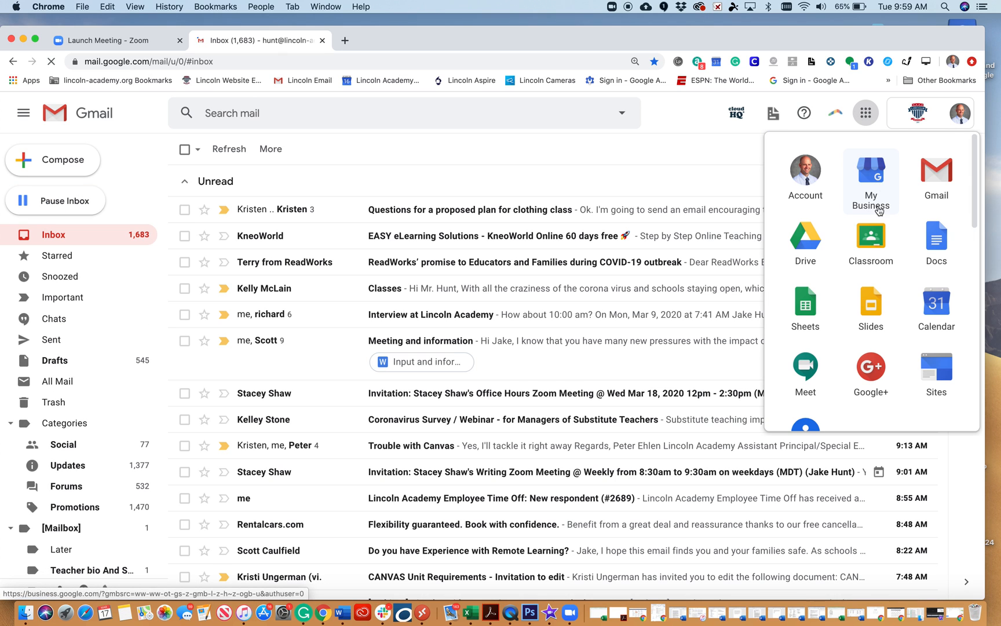
left_click(805, 237)
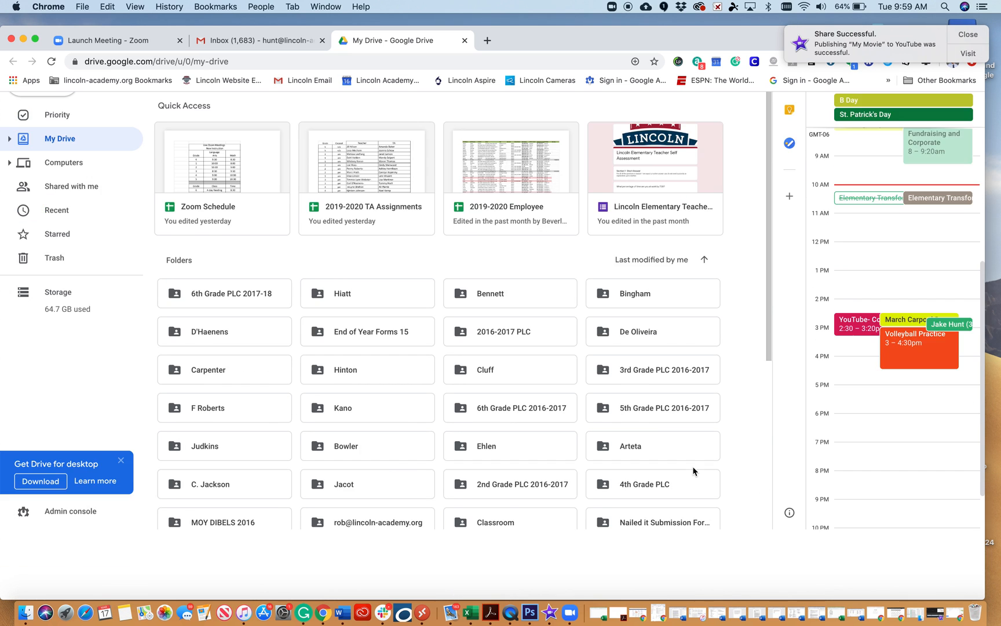
- Open 'Zoom Recordings' in My Drive, then its 2020-03-17 09.58.38 recording folder
scroll("down", 3)
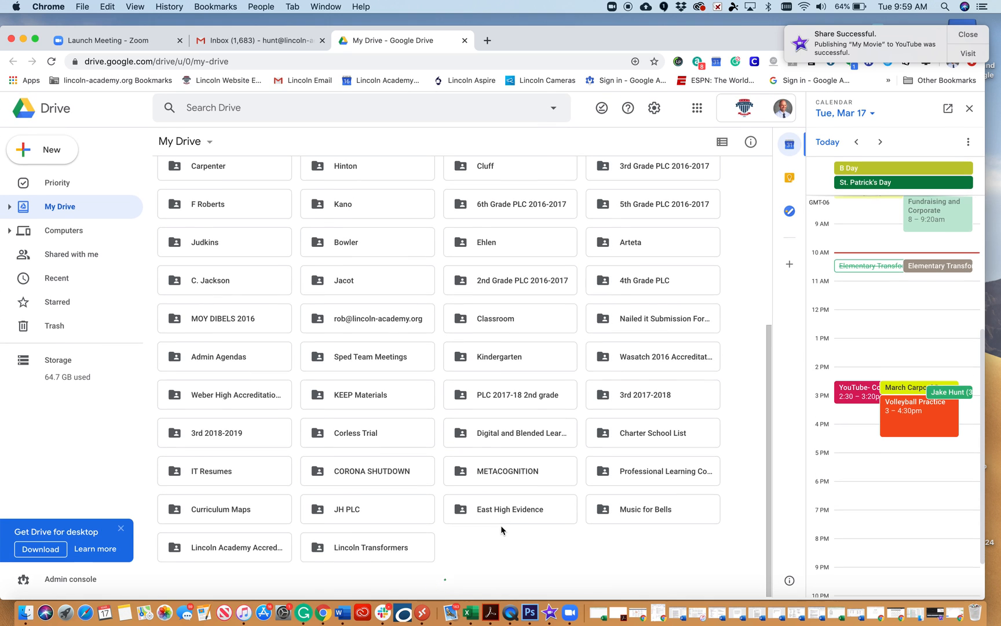
scroll("down", 3)
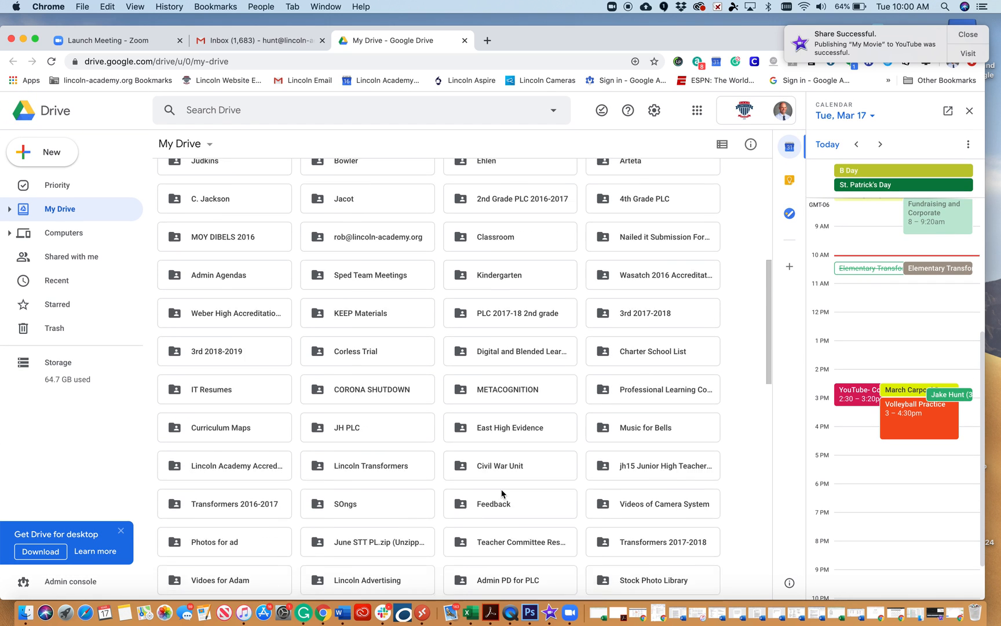
scroll("down", 3)
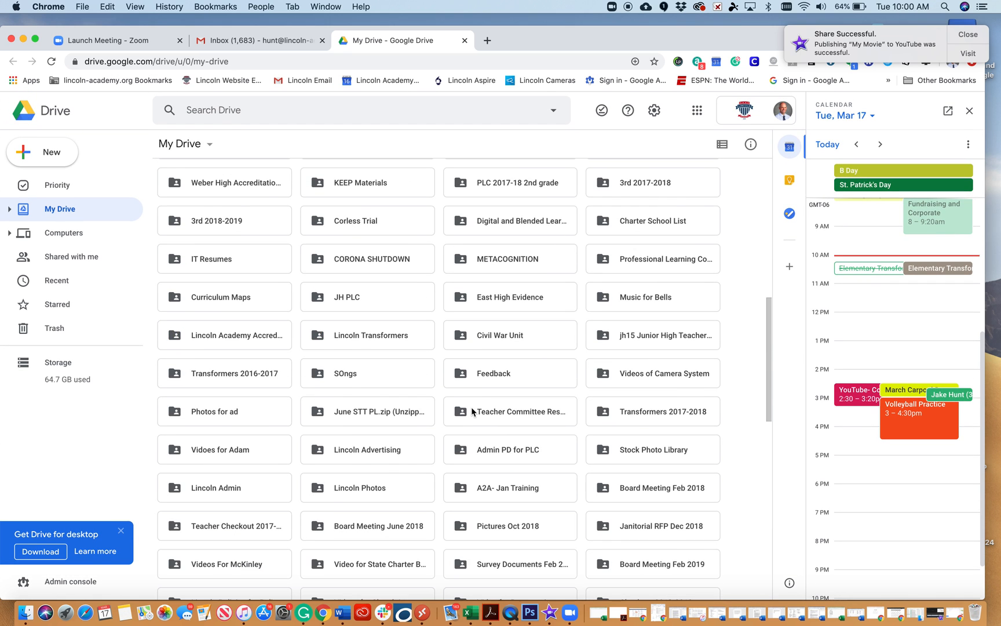
scroll("down", 3)
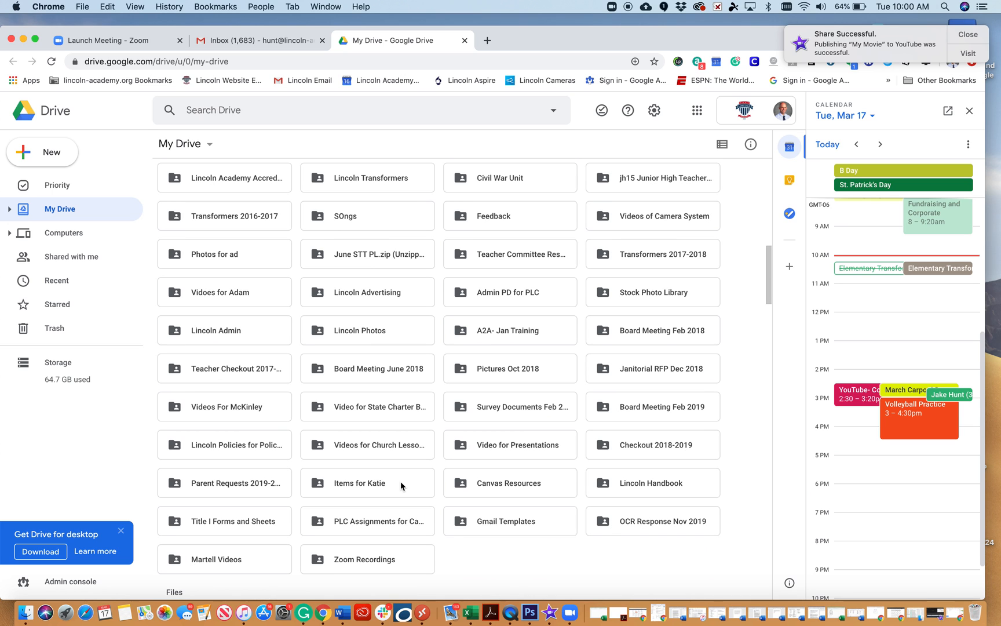
scroll("down", 3)
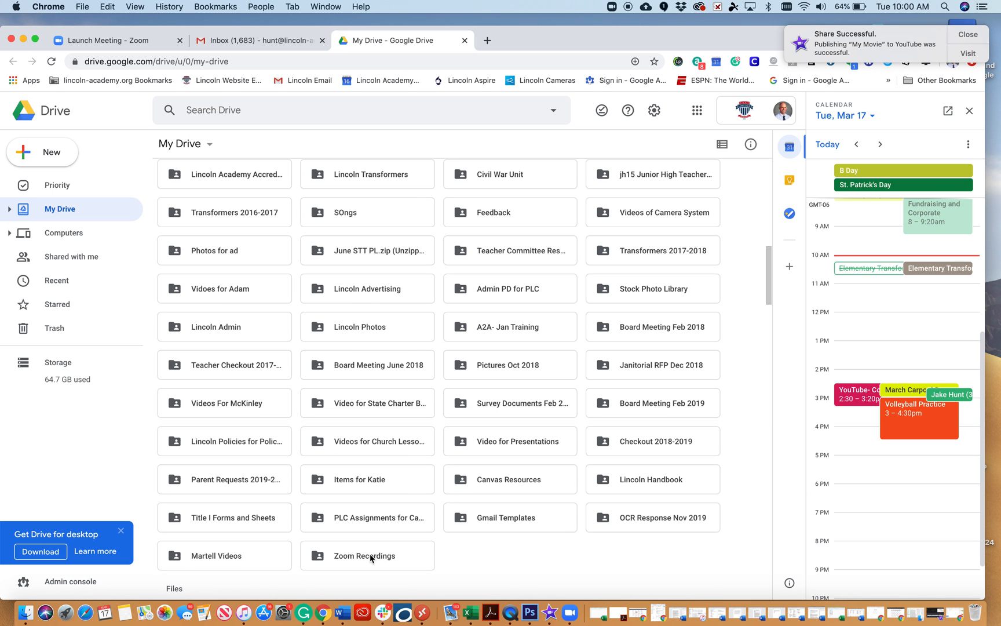
double_click(364, 556)
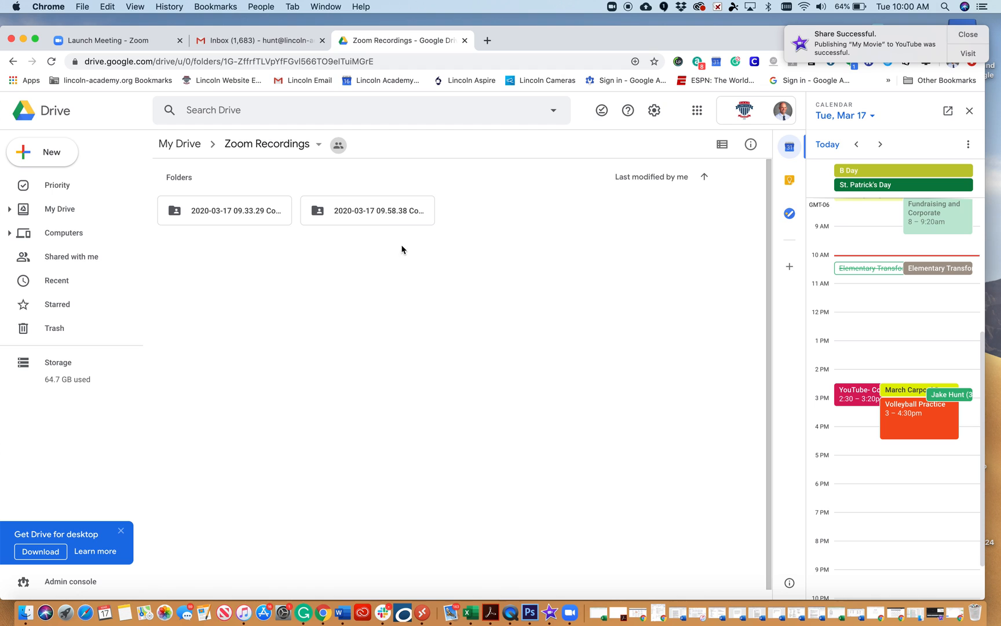
double_click(367, 210)
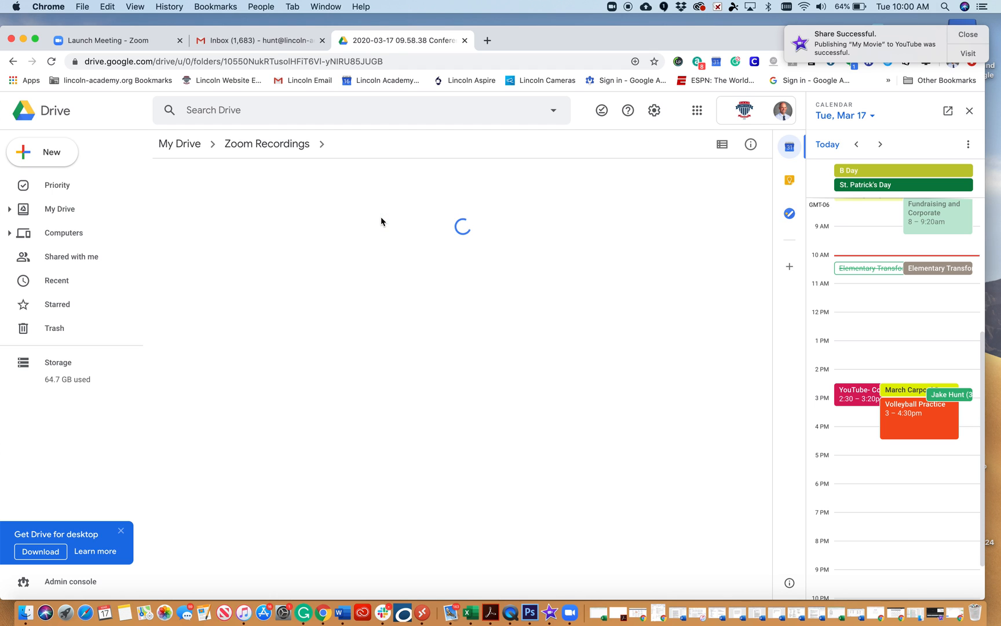